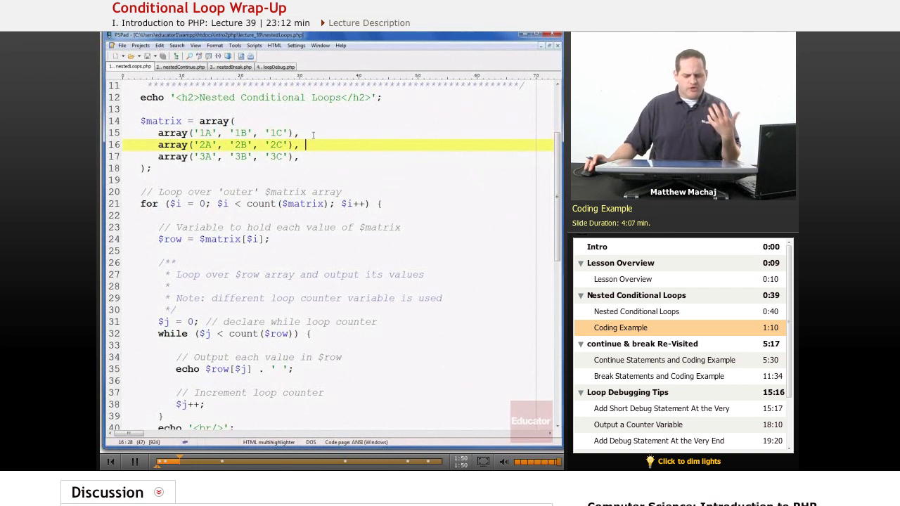
mouse_move(346, 171)
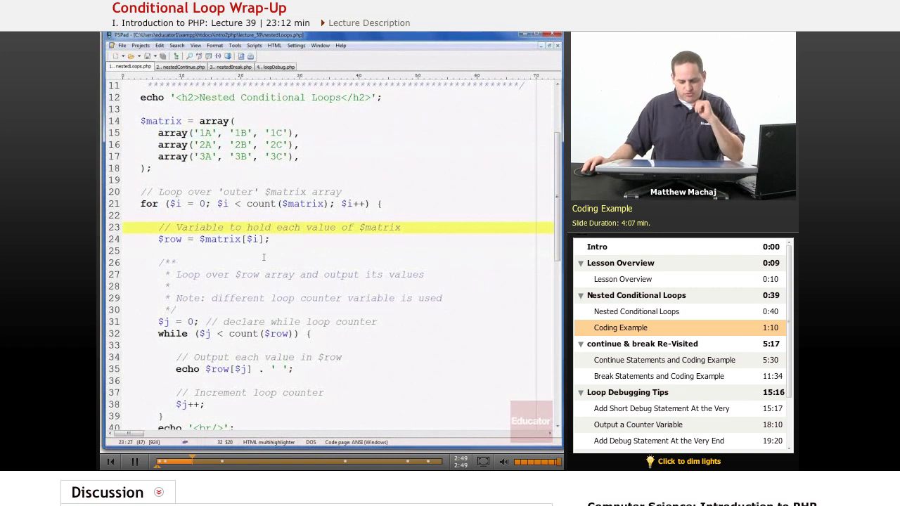
Browse the localhost lecture_39 listing and run nestedLoops.php, printing rows 1A–3C.
left_click(252, 239)
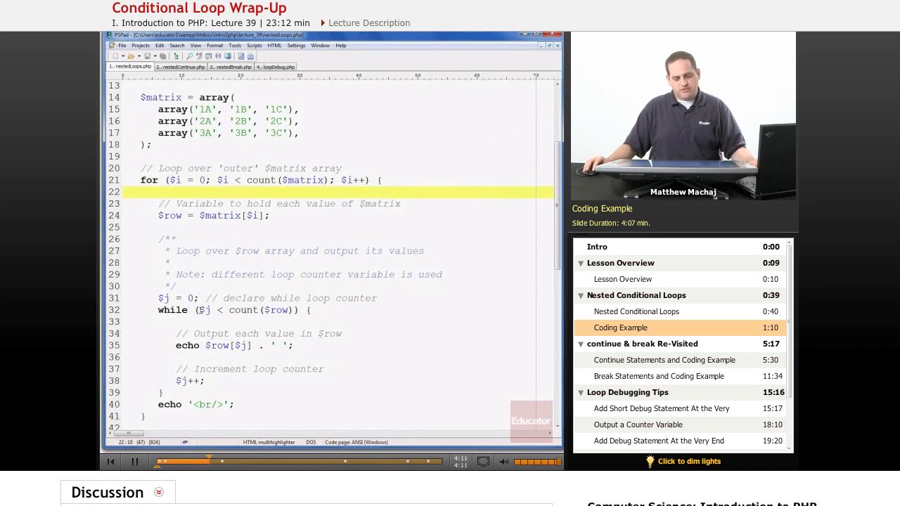
left_click(211, 310)
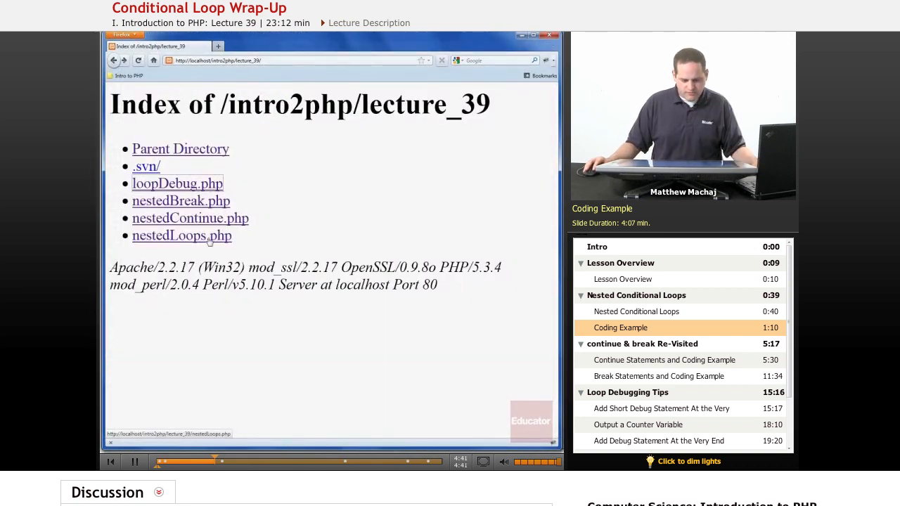
left_click(181, 237)
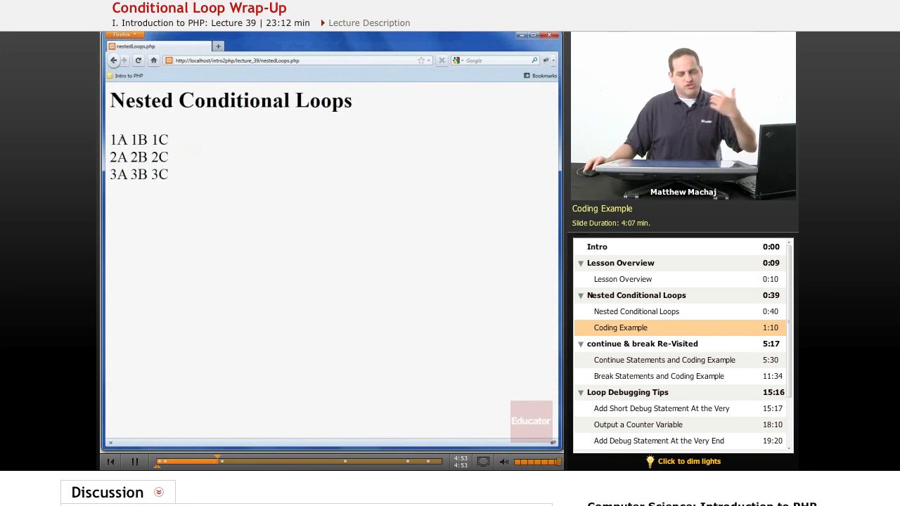
Select part of the printed matrix output to check the nested-loop result.
left_click_drag(109, 139, 166, 139)
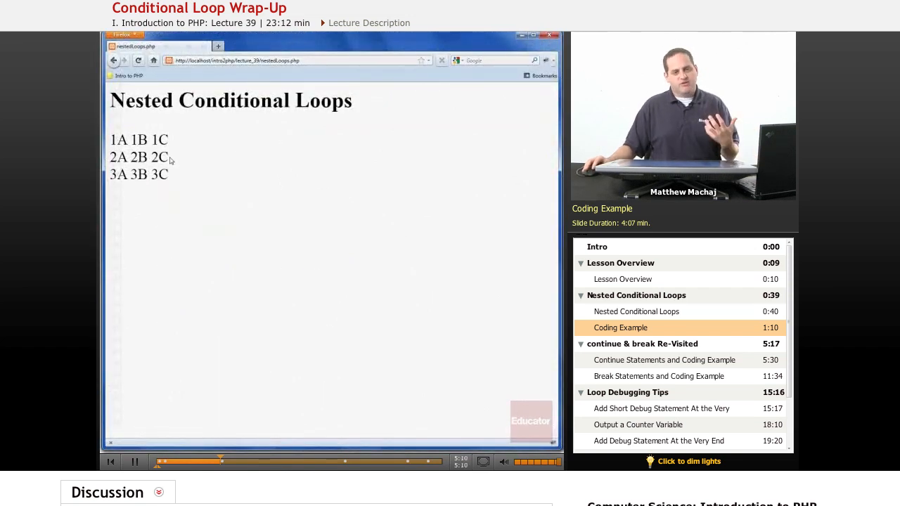
mouse_move(194, 239)
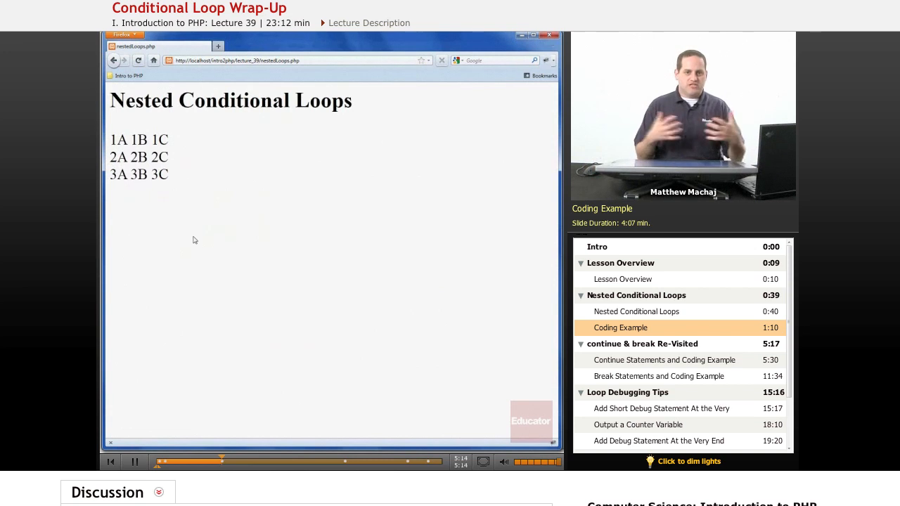
mouse_move(166, 242)
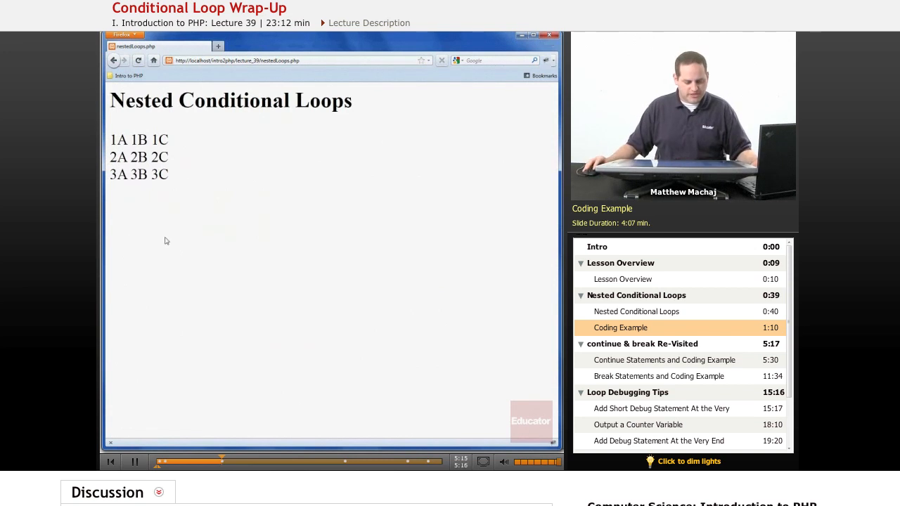